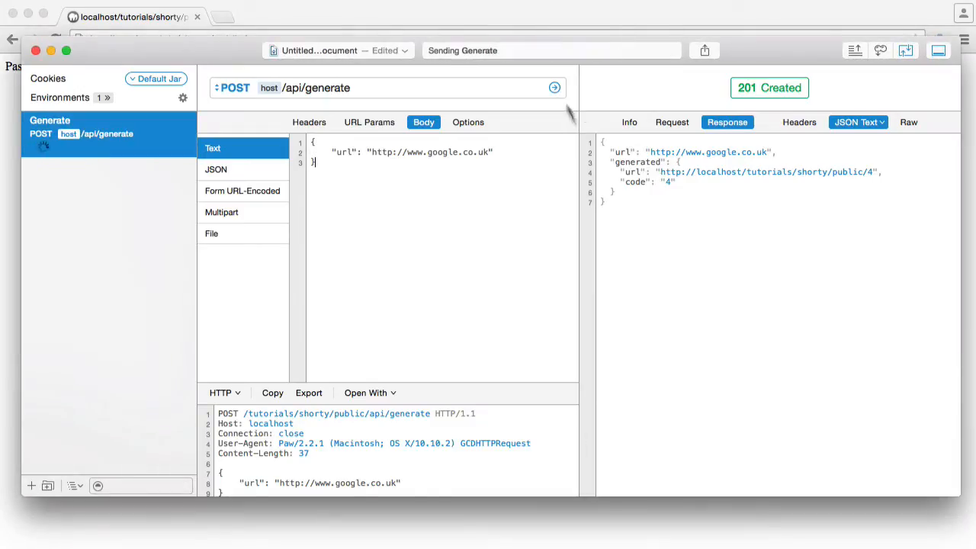
# Send the POST /api/generate request for google.co.uk and get a 201 Created with a one-character code.
pyautogui.click(555, 87)
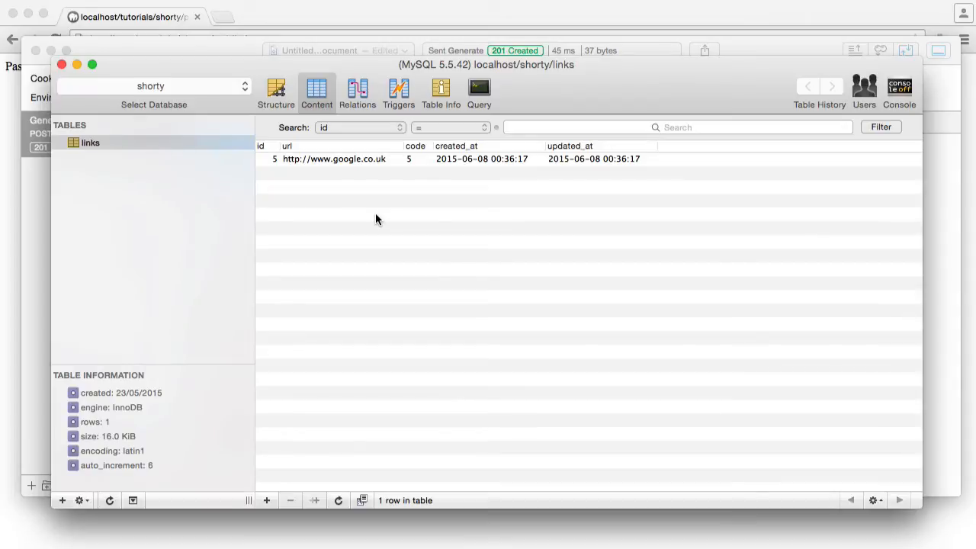
pyautogui.moveTo(411, 160)
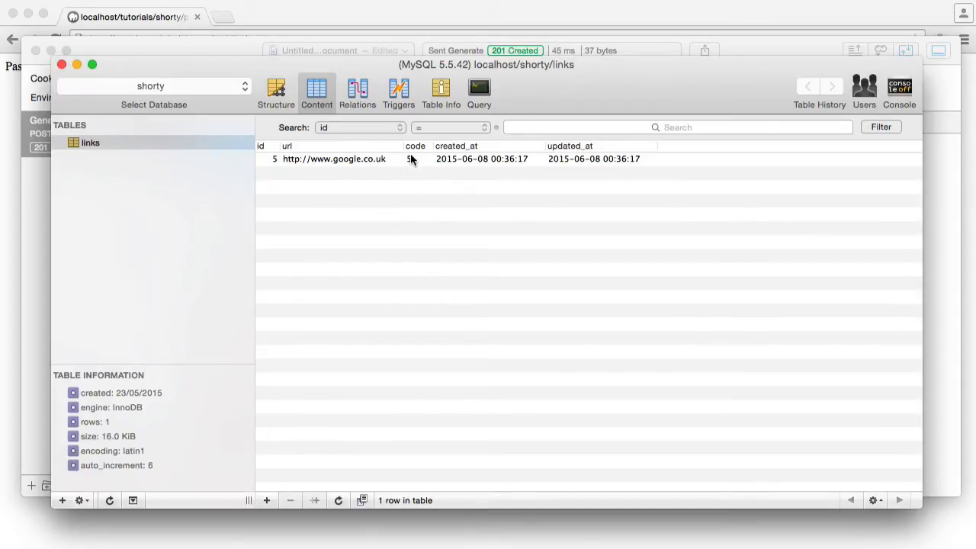
pyautogui.moveTo(448, 204)
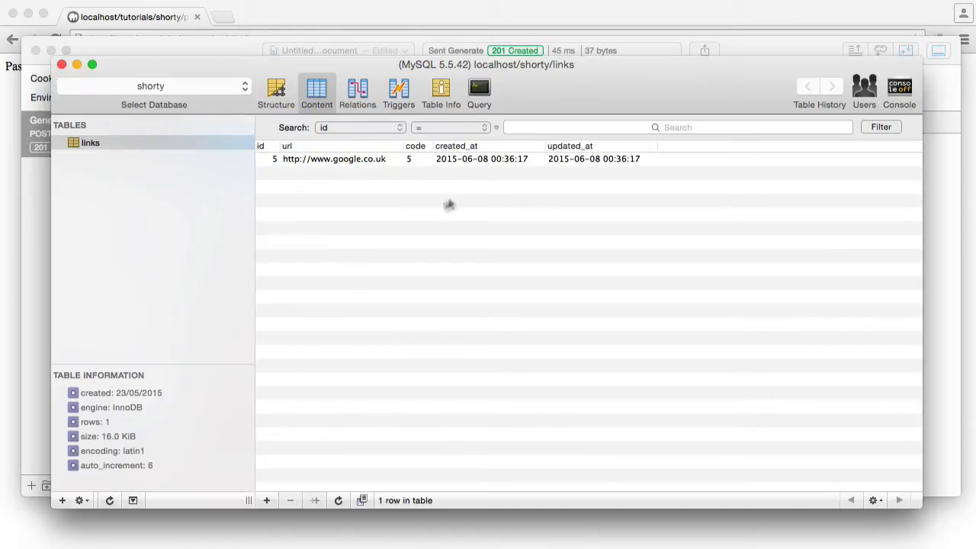
pyautogui.click(441, 90)
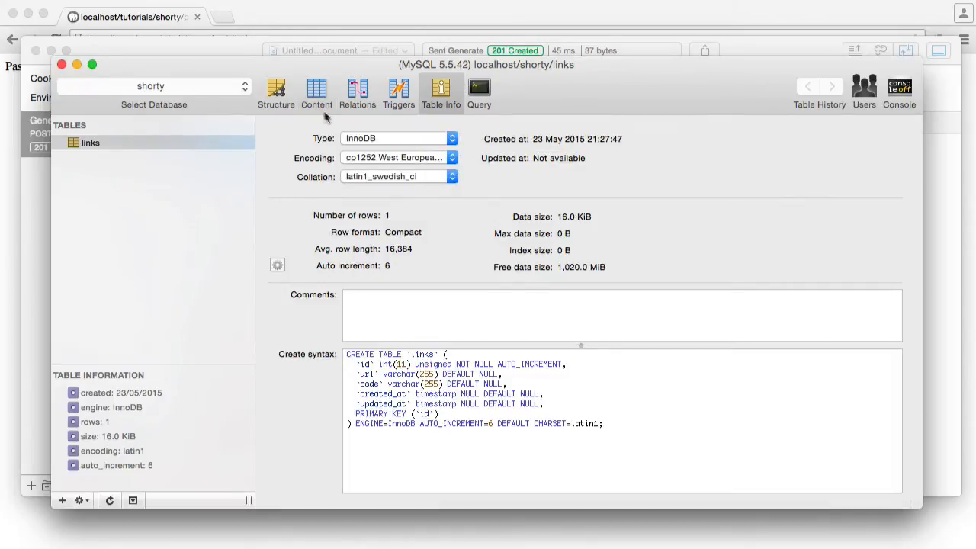
pyautogui.click(316, 90)
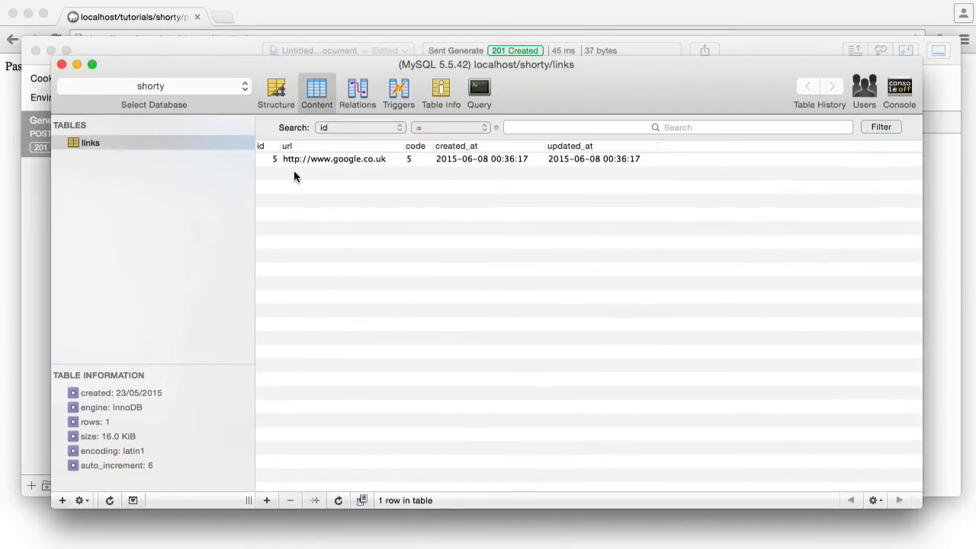
pyautogui.moveTo(324, 165)
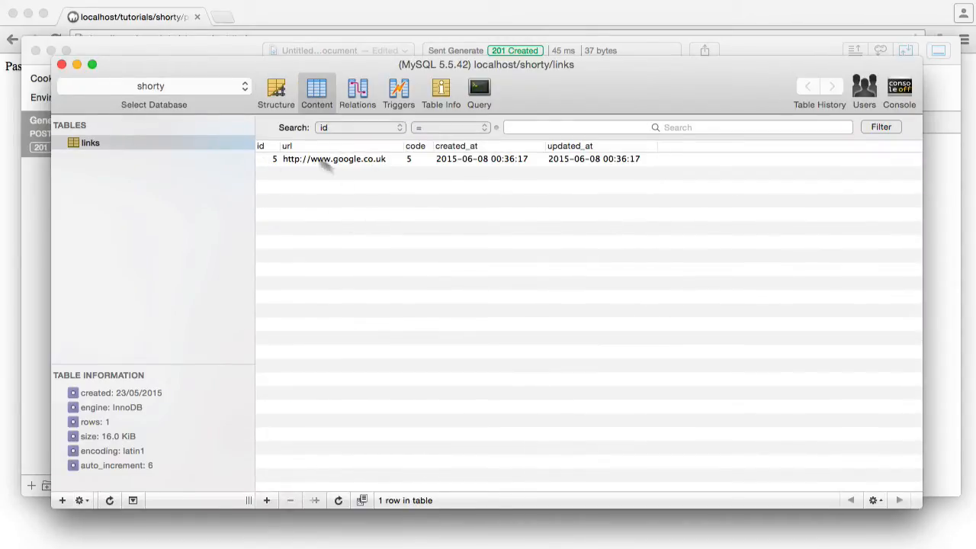
pyautogui.moveTo(381, 172)
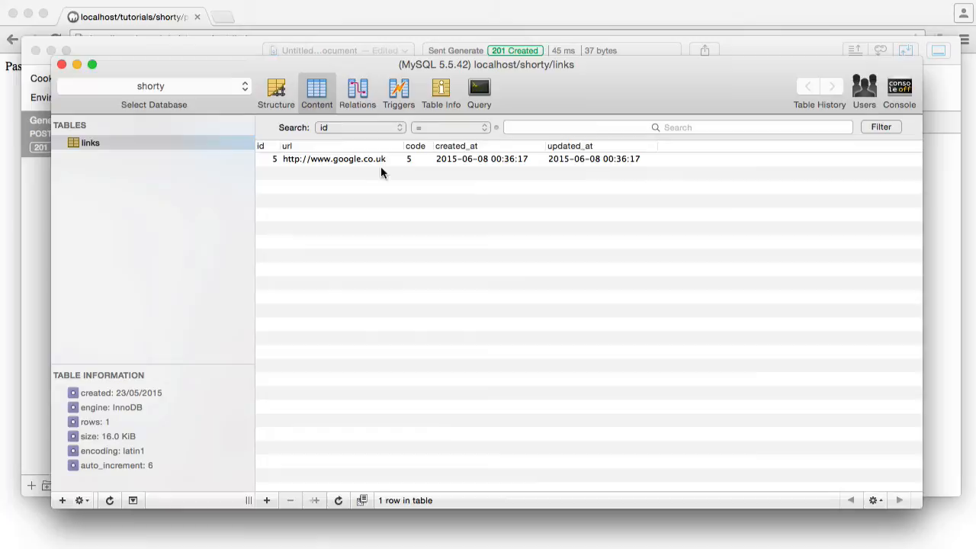
pyautogui.moveTo(404, 195)
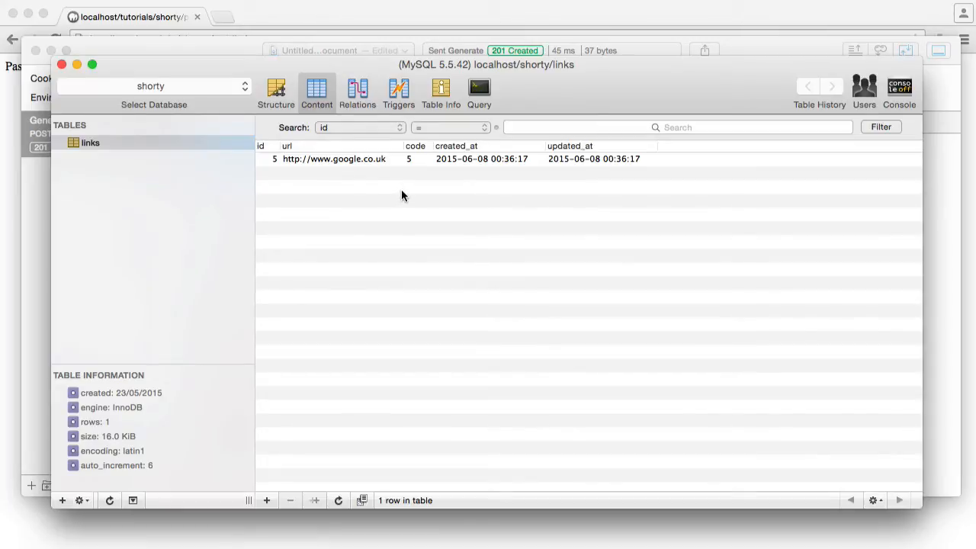
pyautogui.moveTo(412, 159)
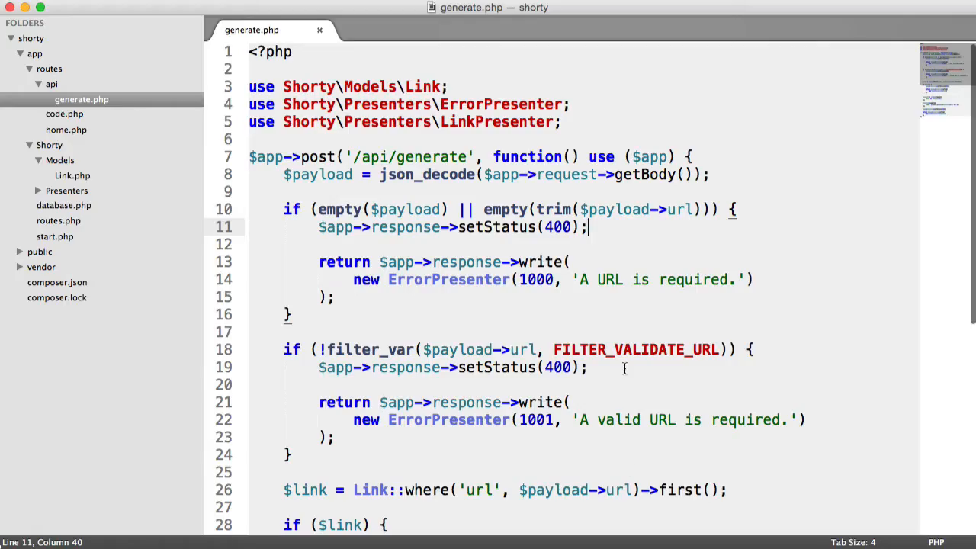
# Review generate.php's base_convert code update, then switch to the Link model file.
pyautogui.scroll(-3)
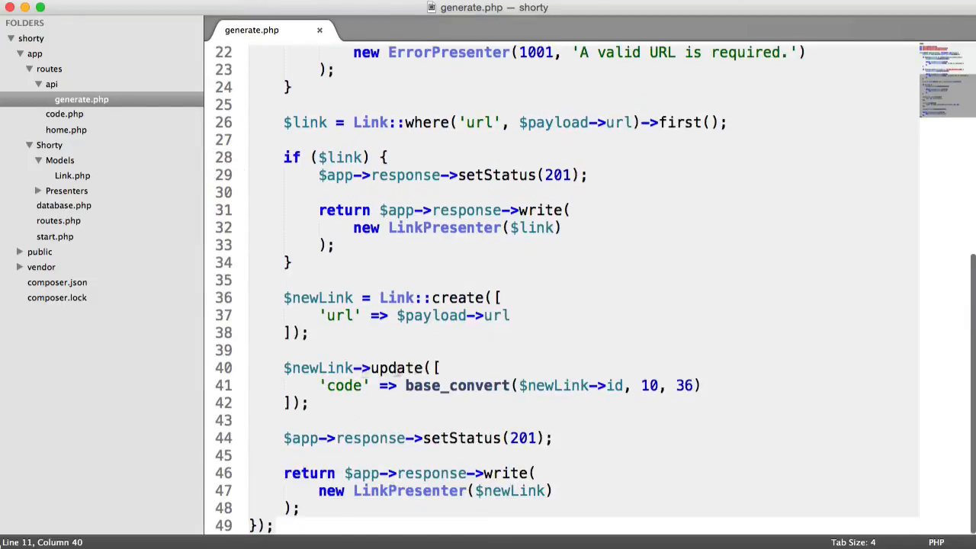
pyautogui.moveTo(283, 368); pyautogui.dragTo(308, 402)
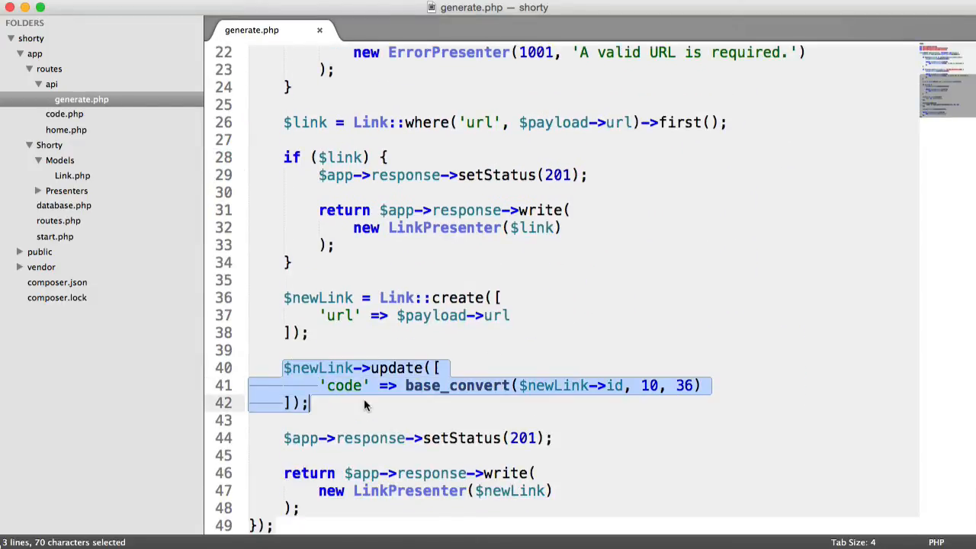
pyautogui.click(348, 367)
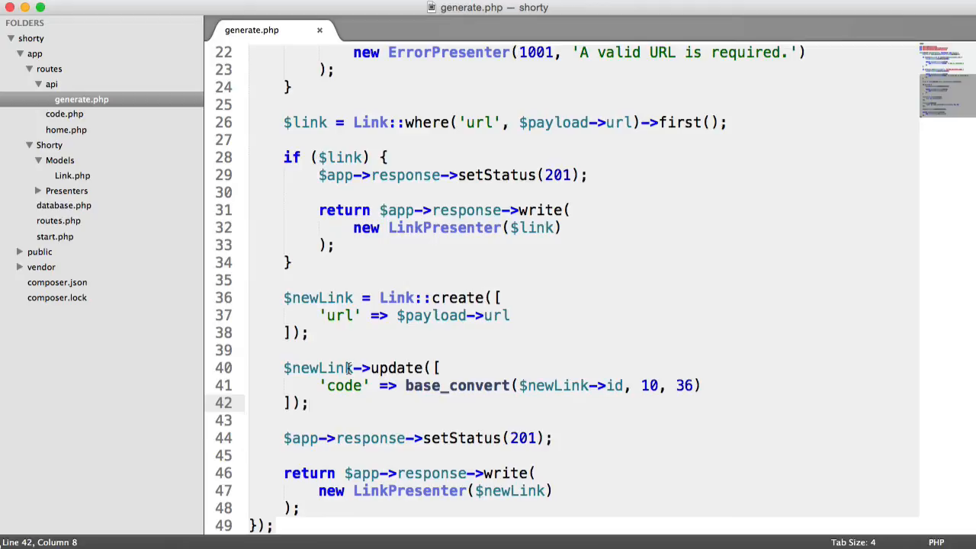
pyautogui.click(510, 314)
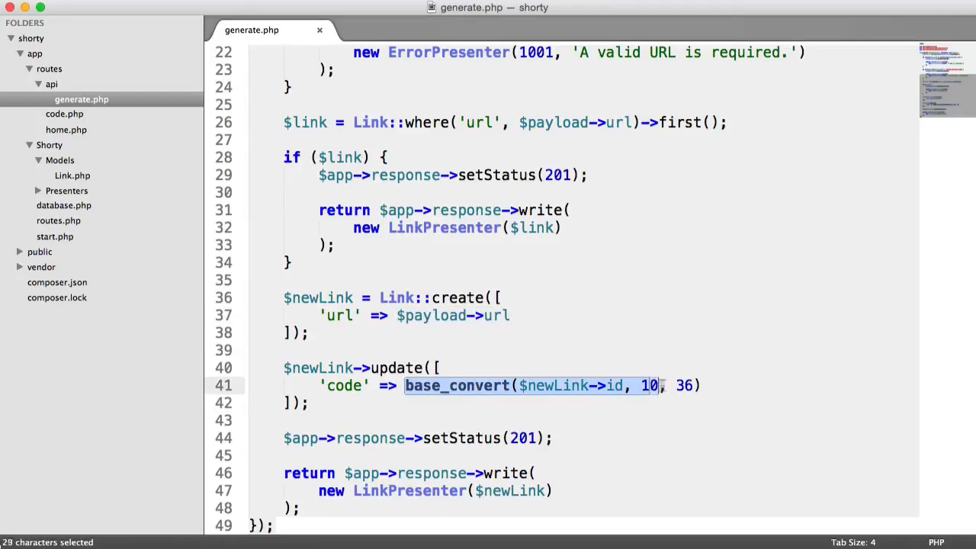
pyautogui.click(700, 384)
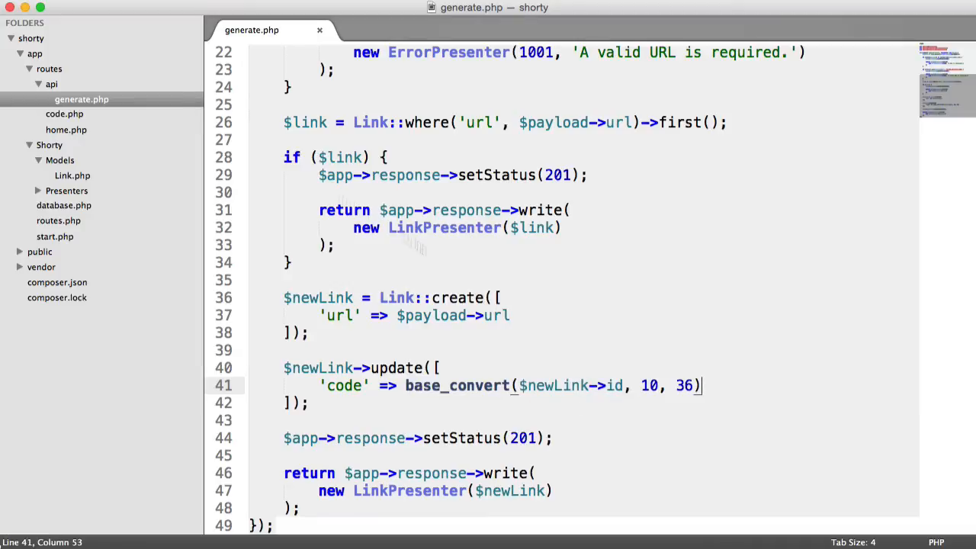
pyautogui.click(73, 175)
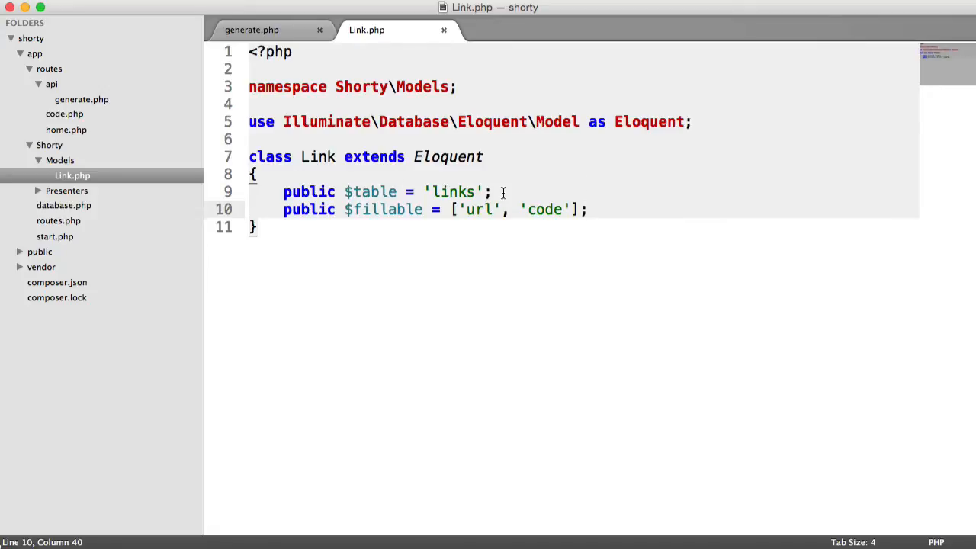
# Declare the Link model's $table and $fillable properties as protected.
pyautogui.write('protected')
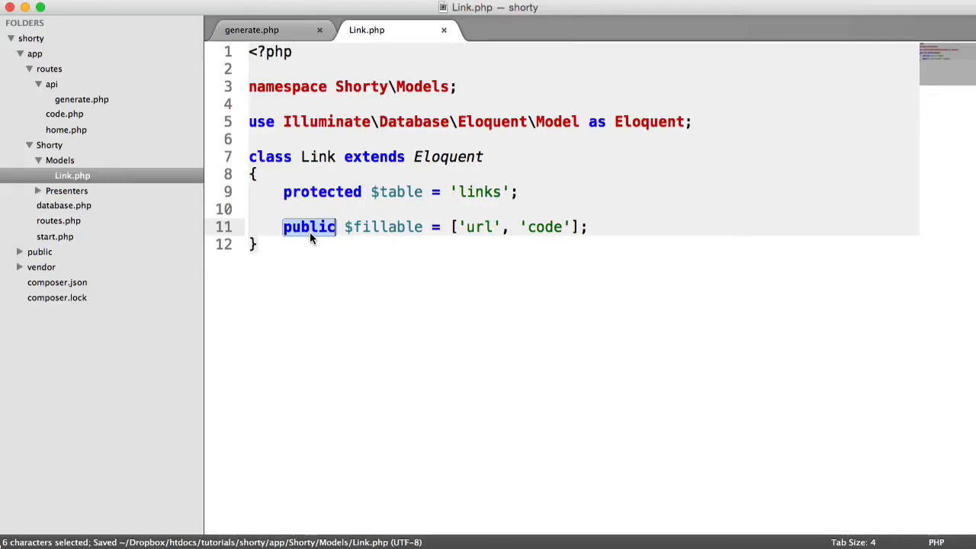
pyautogui.write('protected')
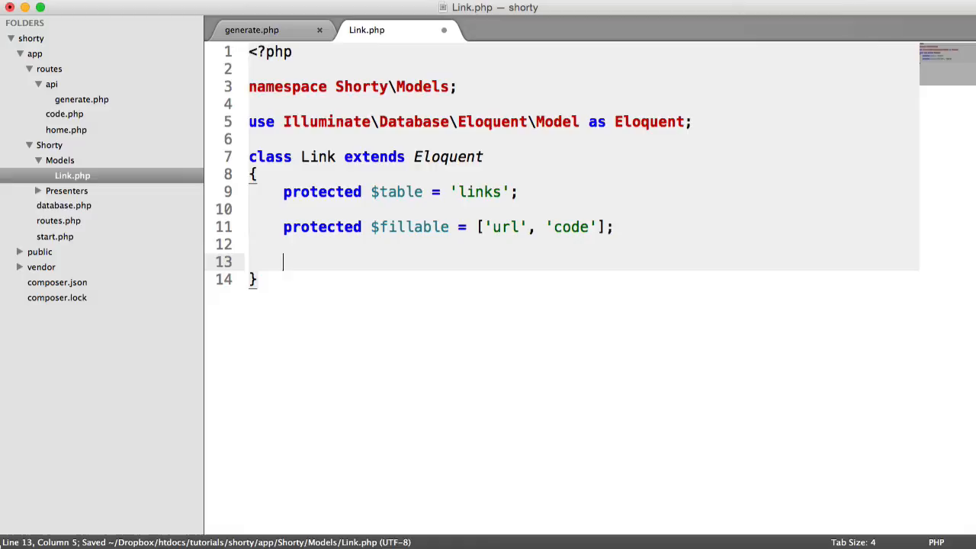
# Add an empty public generateShortCode() method to the Link model and return to generate.php.
pyautogui.write('public functi')
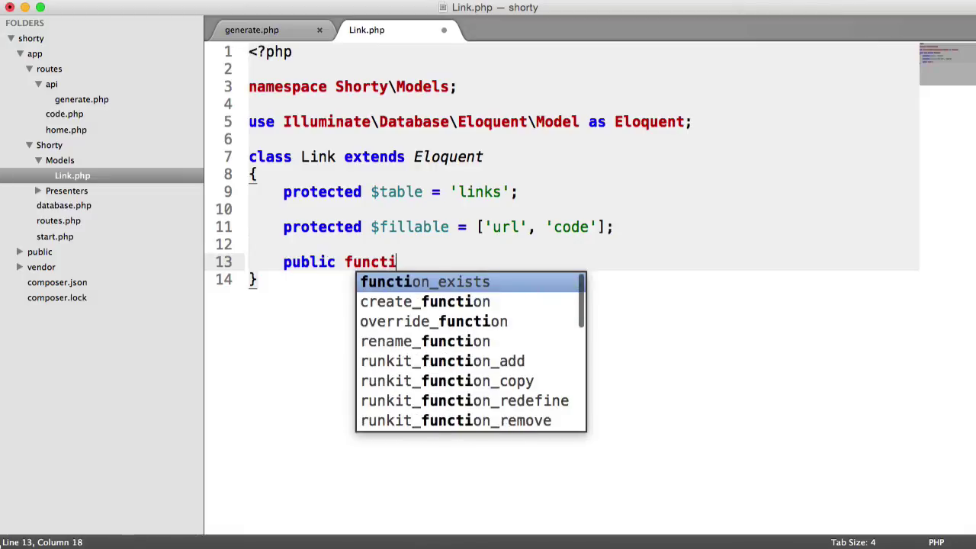
pyautogui.write('on generat')
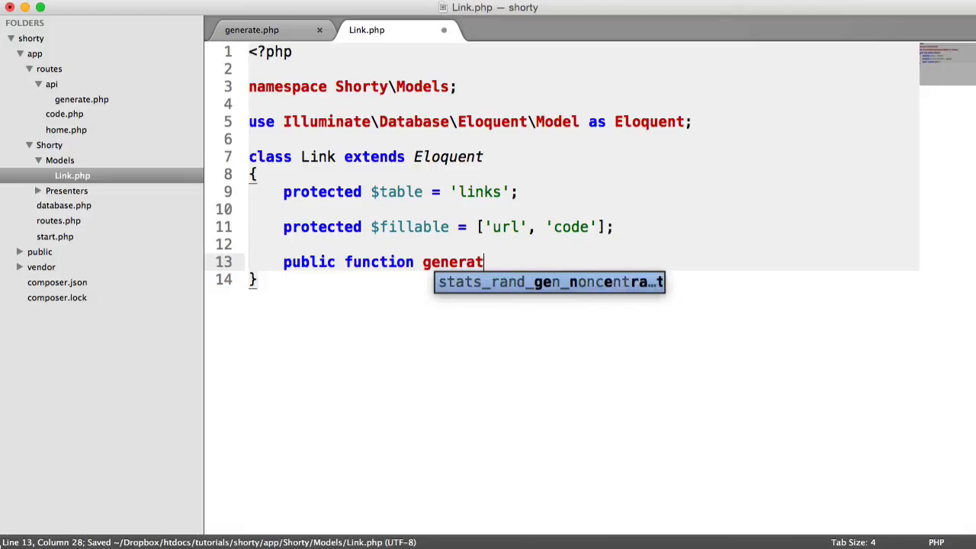
pyautogui.write('eShort')
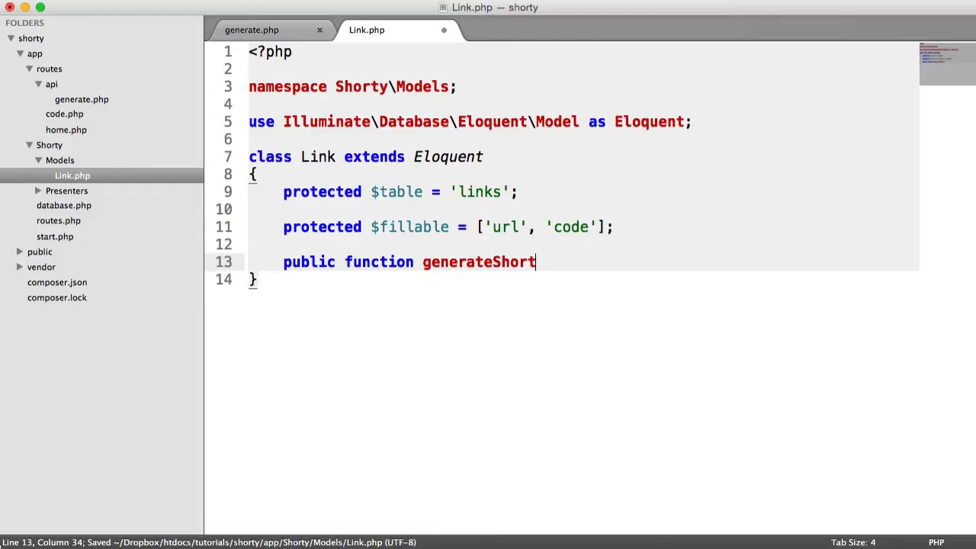
pyautogui.write('Code()')
pyautogui.write('{')
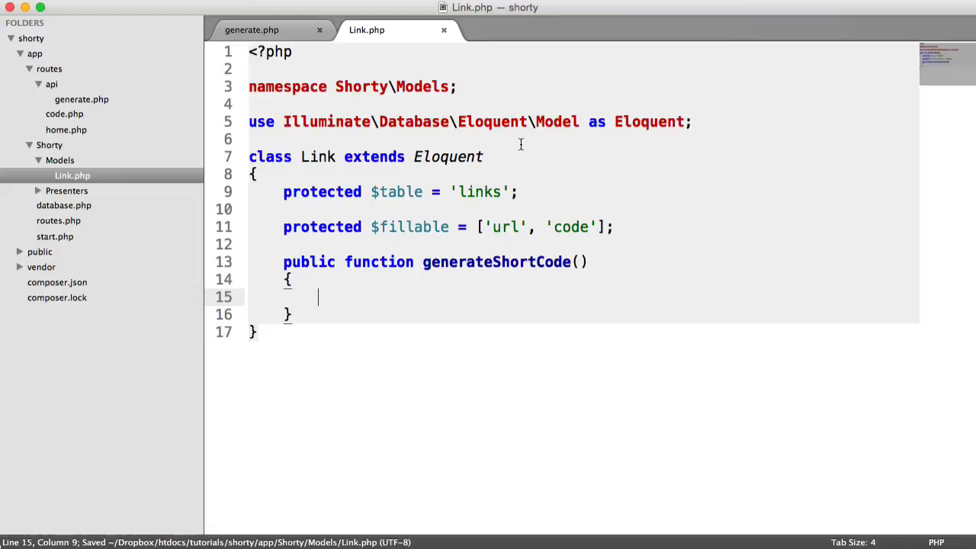
pyautogui.click(500, 262)
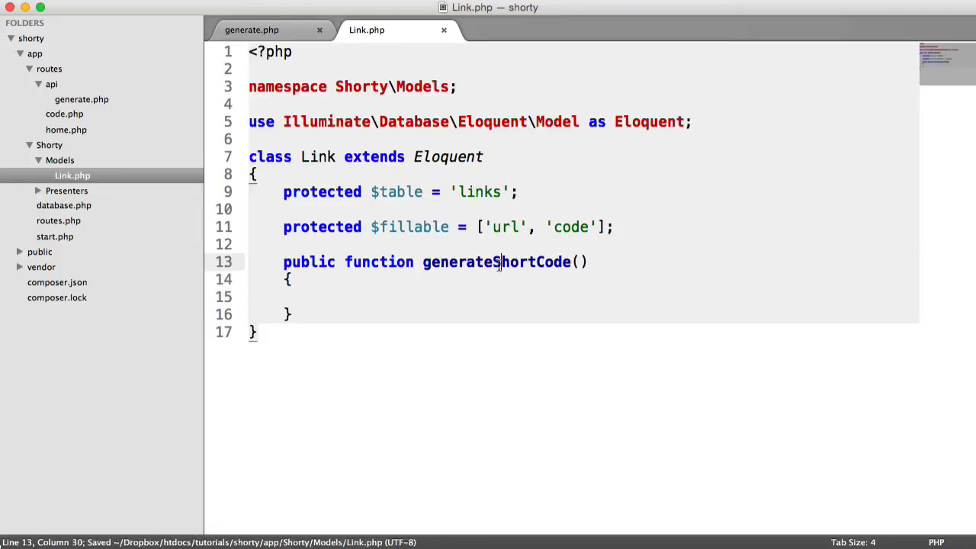
pyautogui.click(252, 31)
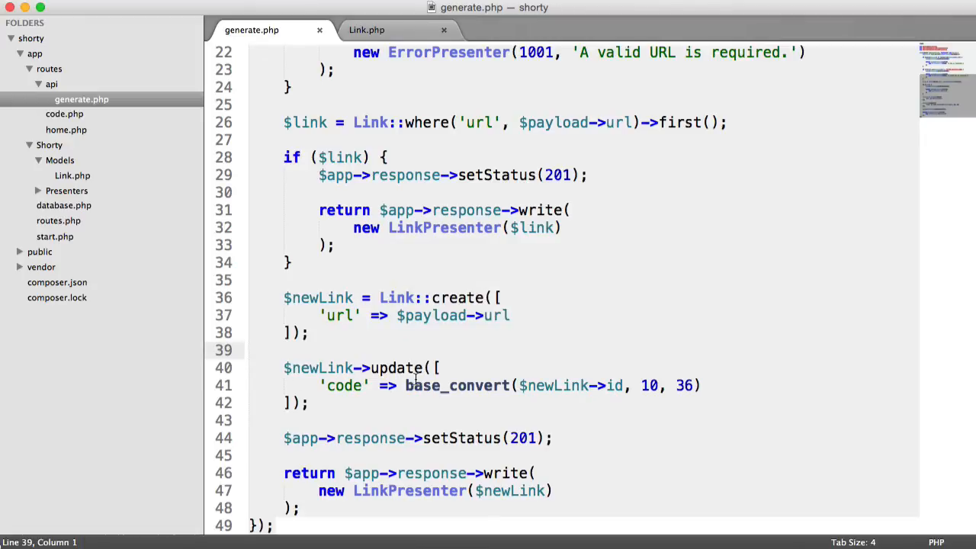
# Select base_convert($newLink->id, 10, 36) in generate.php to move it into generateShortCode.
pyautogui.moveTo(406, 384); pyautogui.dragTo(588, 384)
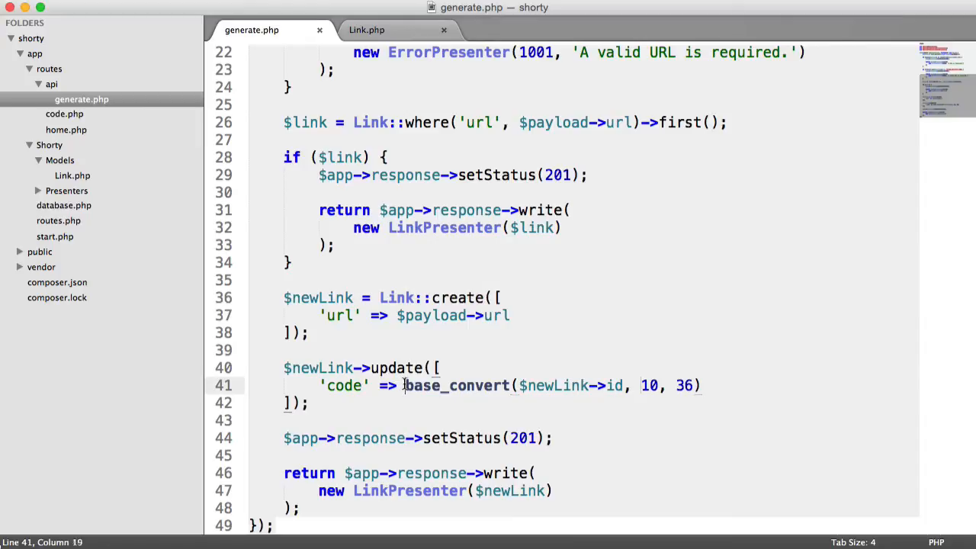
pyautogui.moveTo(406, 384); pyautogui.dragTo(699, 384)
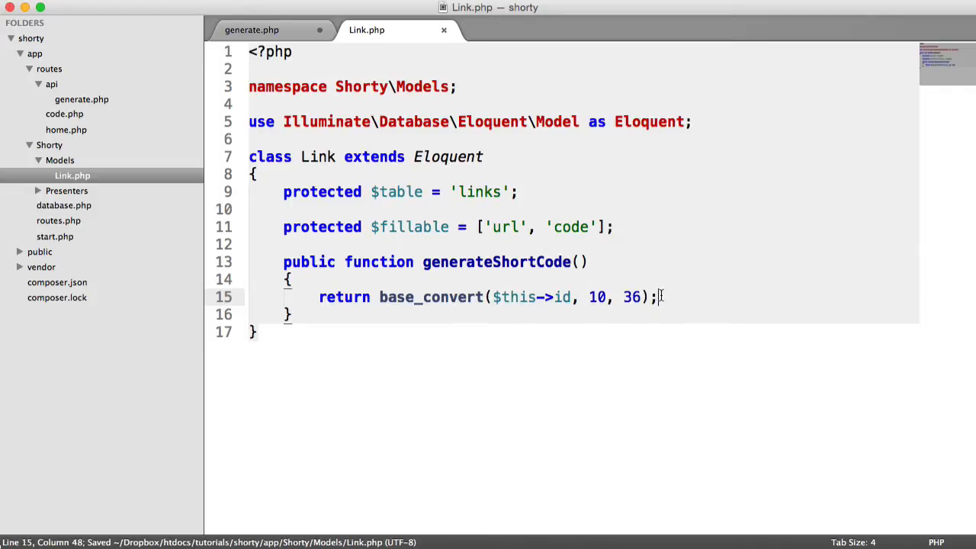
pyautogui.moveTo(719, 290)
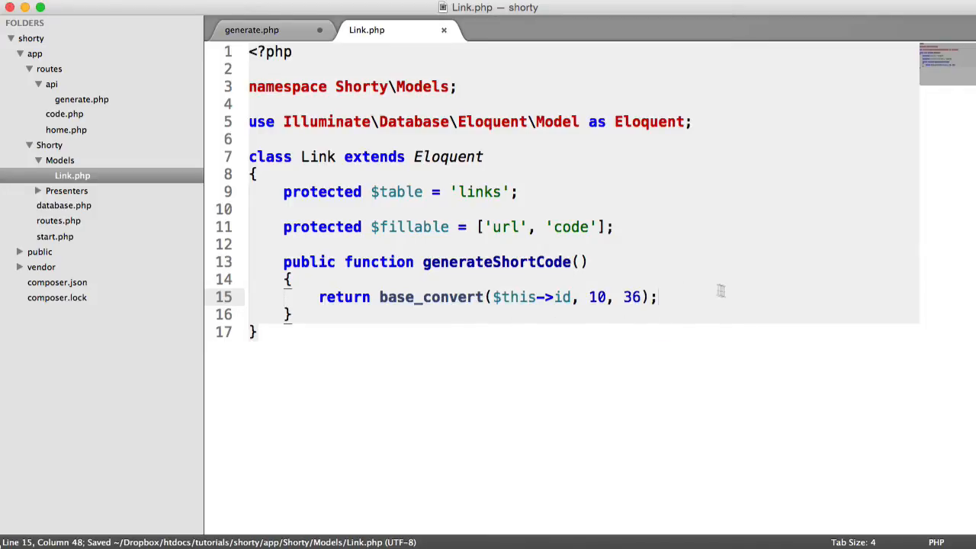
# Set the new link's code to $newLink->generateShortCode() in generate.php and save it.
pyautogui.click(251, 30)
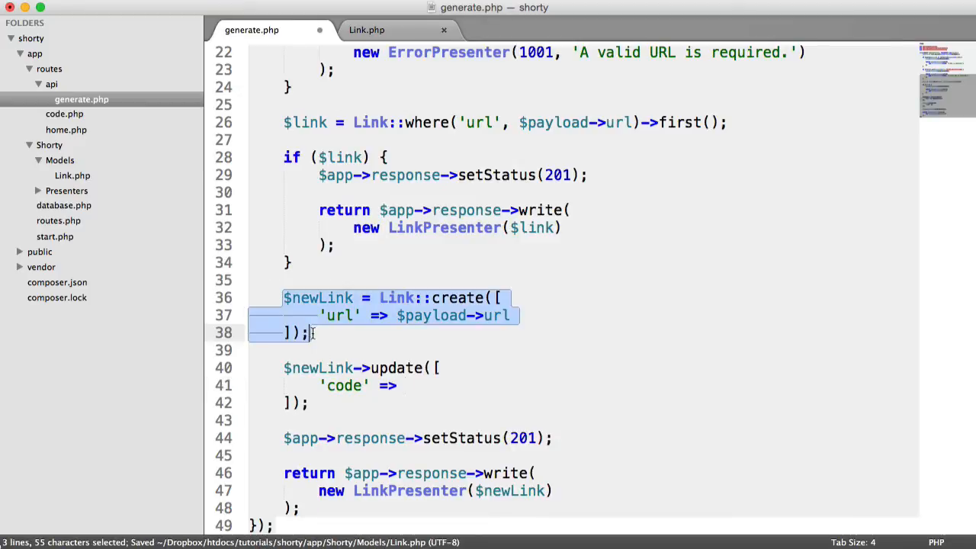
pyautogui.write('$')
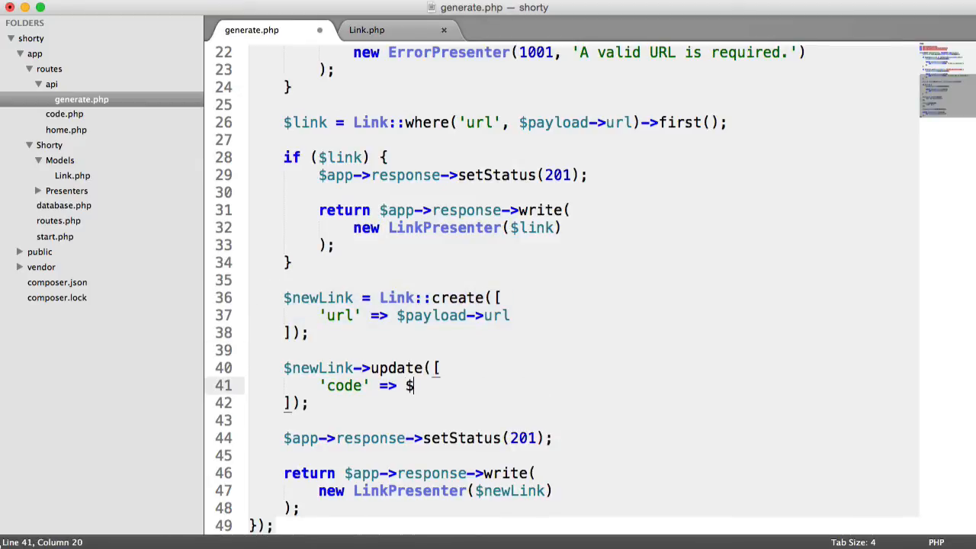
pyautogui.write('newLink')
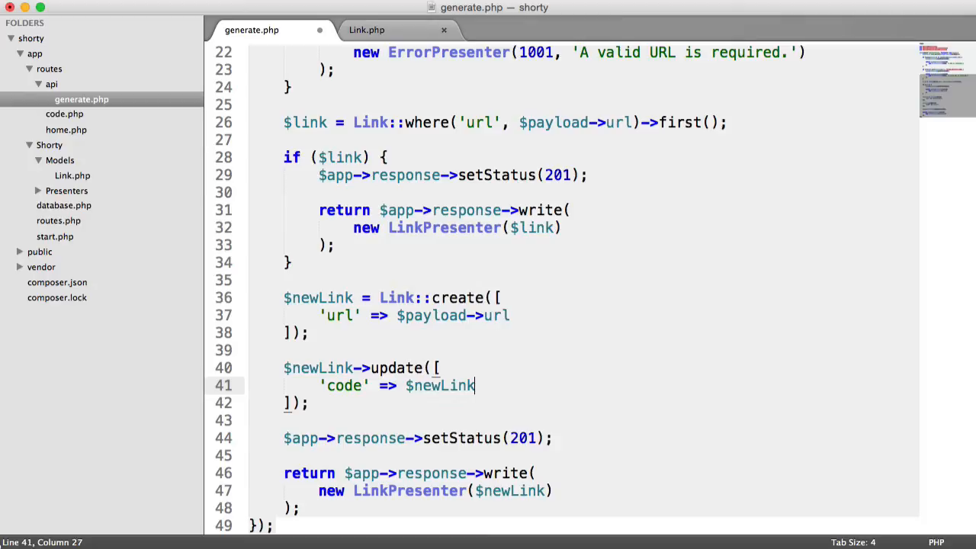
pyautogui.write('->generate')
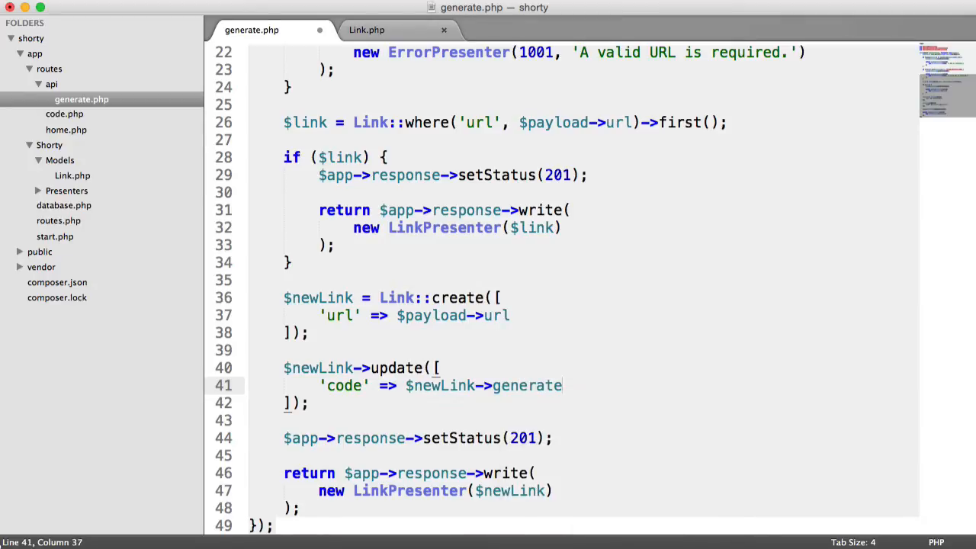
pyautogui.write('ShortCode()')
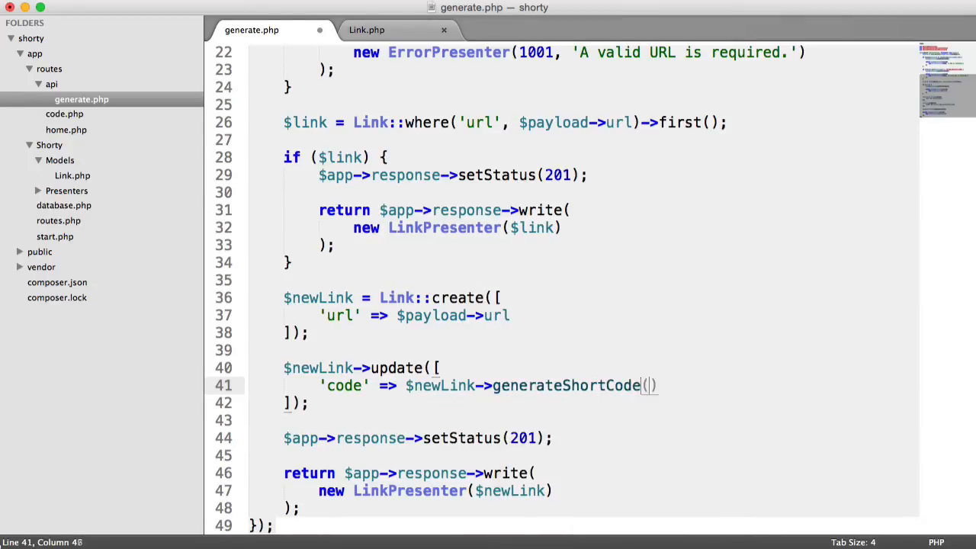
pyautogui.click(366, 31)
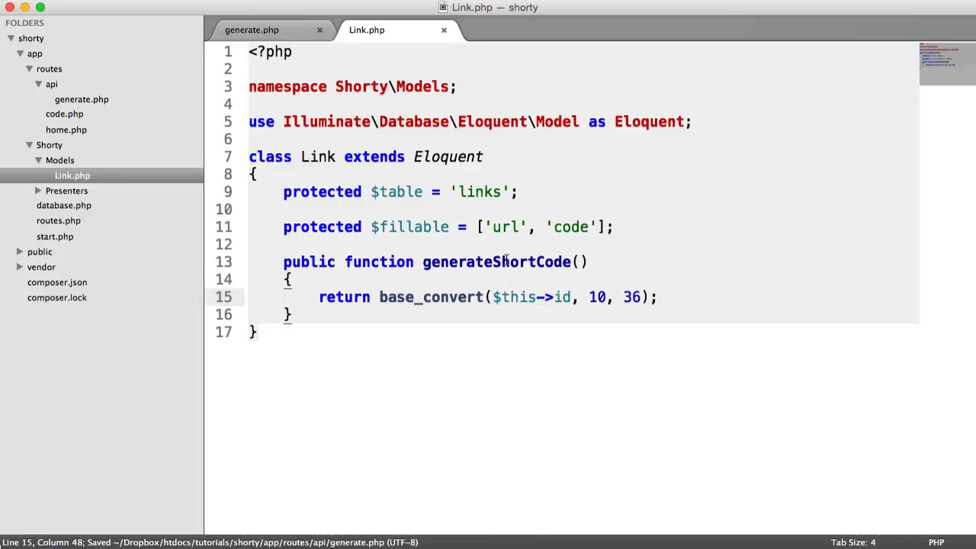
pyautogui.click(251, 31)
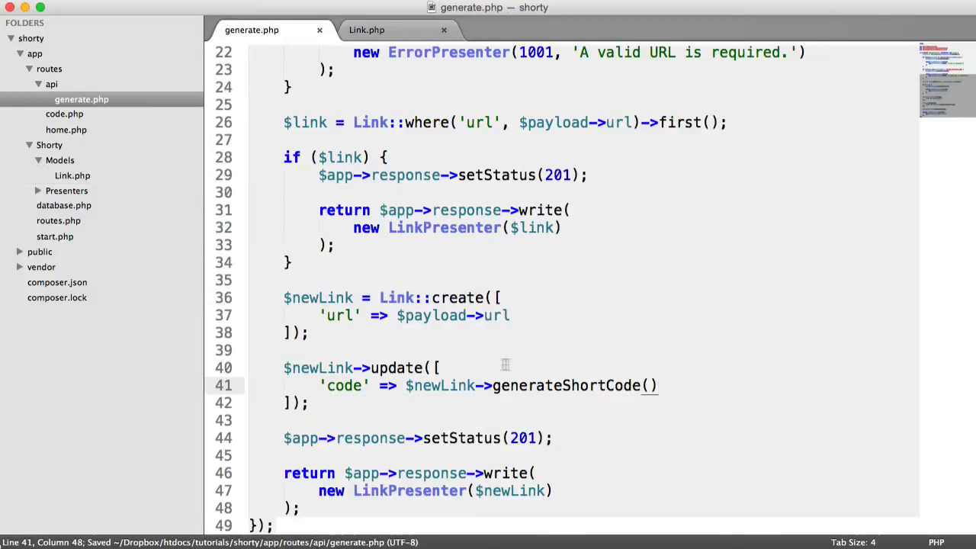
pyautogui.moveTo(567, 376)
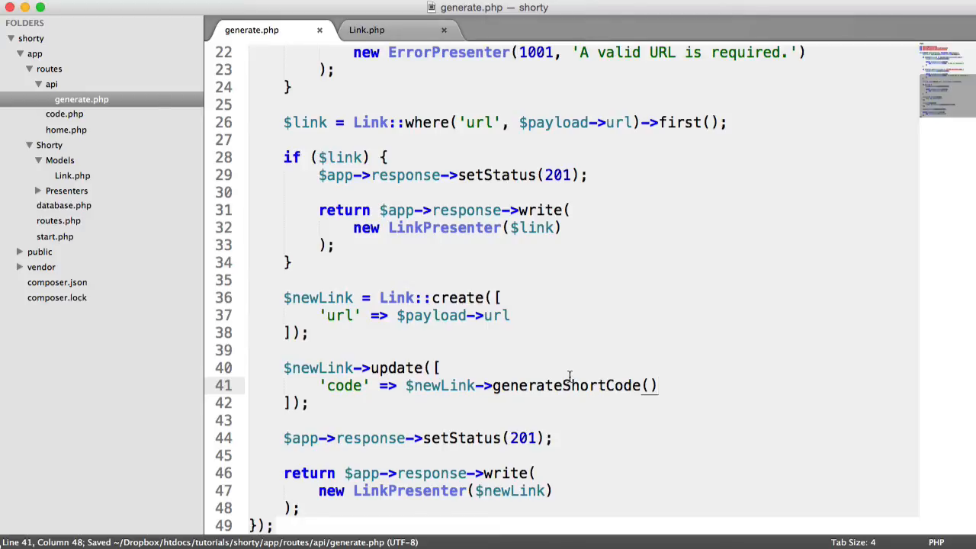
pyautogui.moveTo(623, 425)
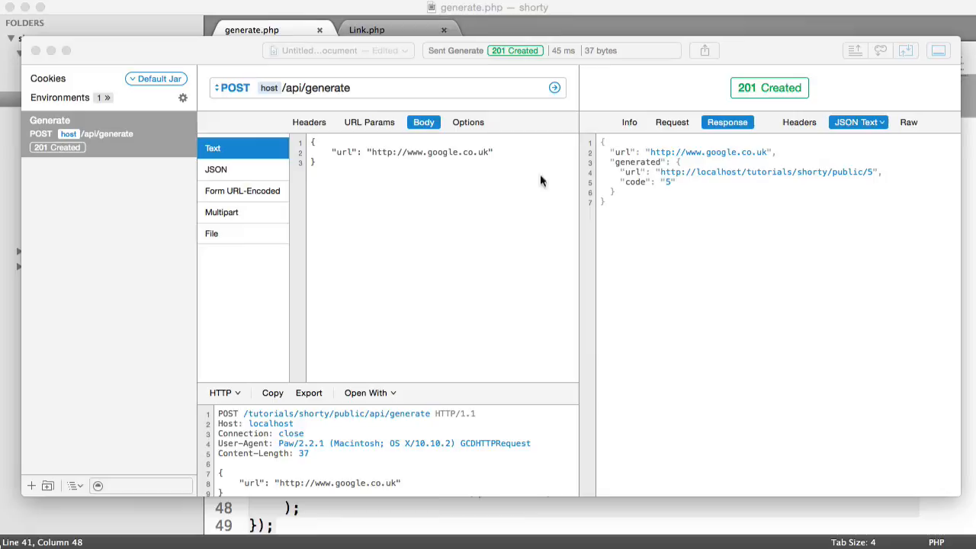
# Rerun the generate request, confirm code 6 in the links table, and return to the Link model.
pyautogui.click(555, 87)
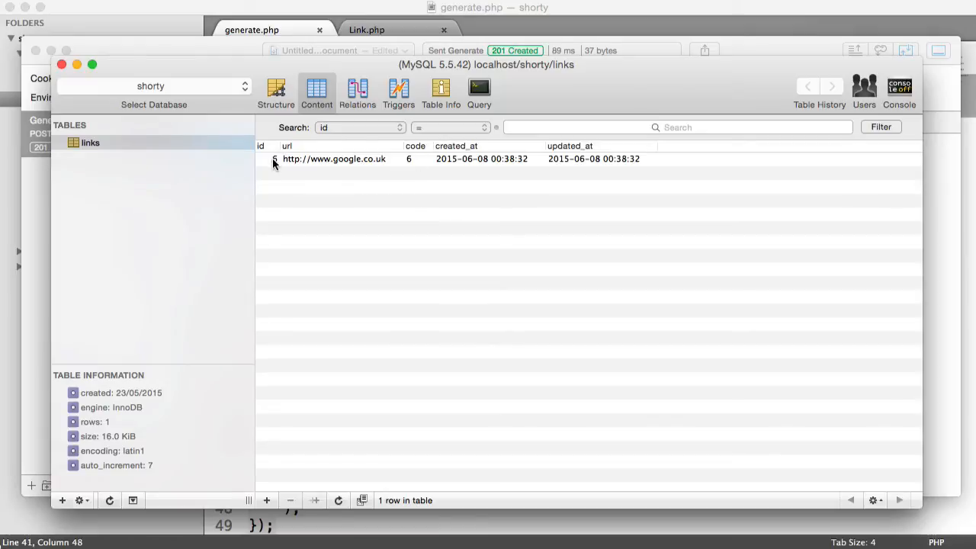
pyautogui.moveTo(416, 213)
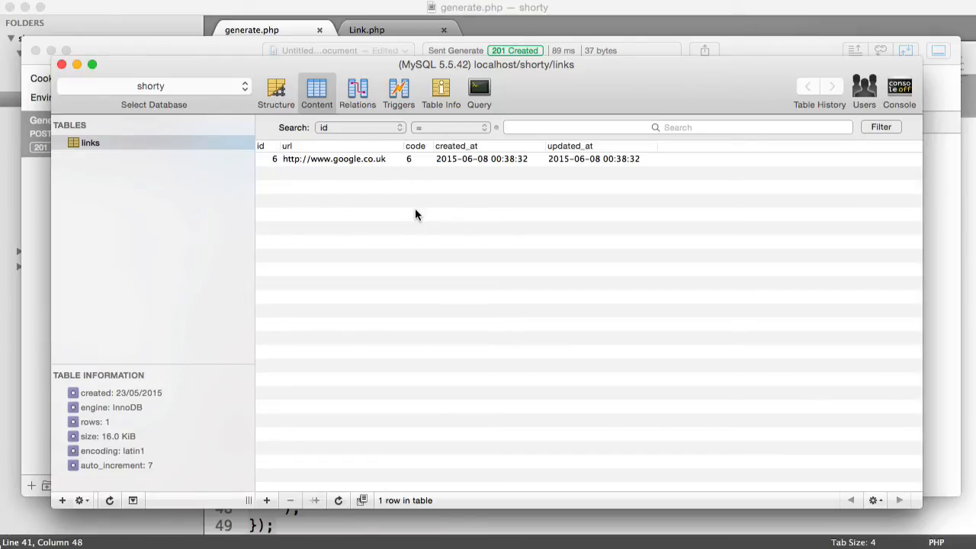
pyautogui.click(289, 500)
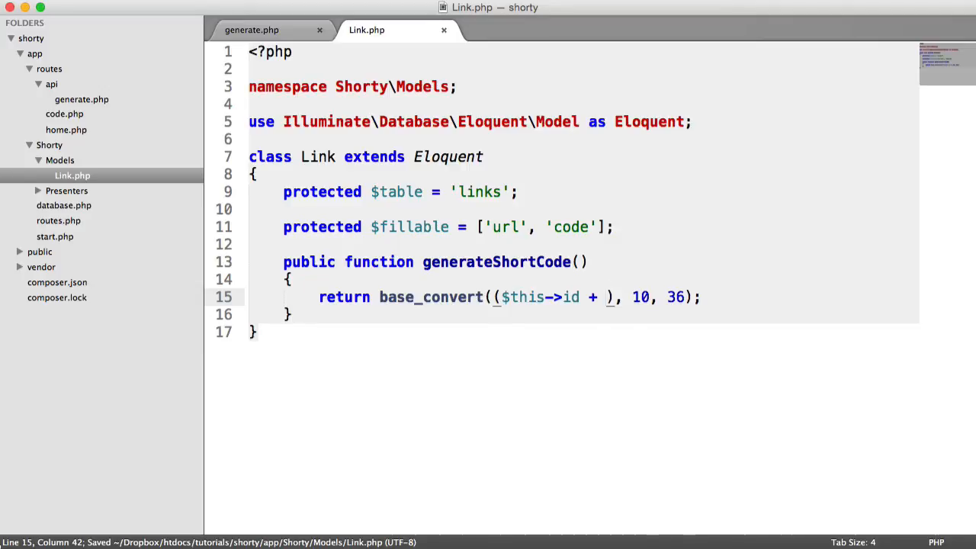
# Return base_convert(($this->id + 100000), 10, 36) from generateShortCode and save Link.php.
pyautogui.write('100000')
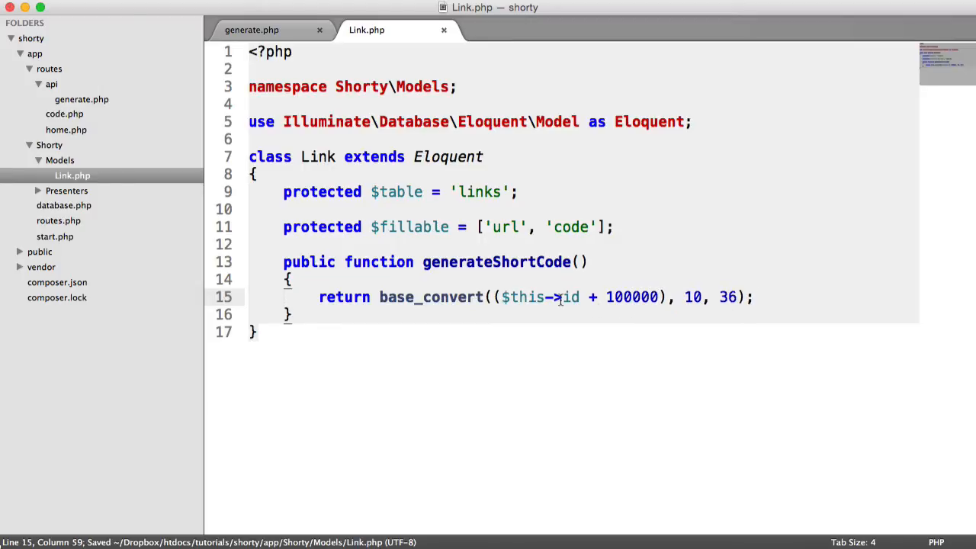
pyautogui.moveTo(597, 319)
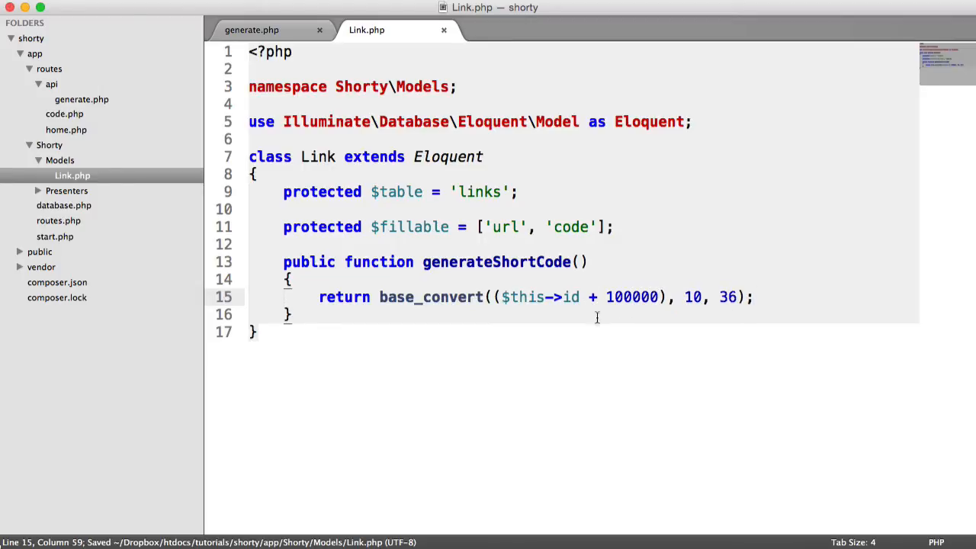
pyautogui.moveTo(608, 329)
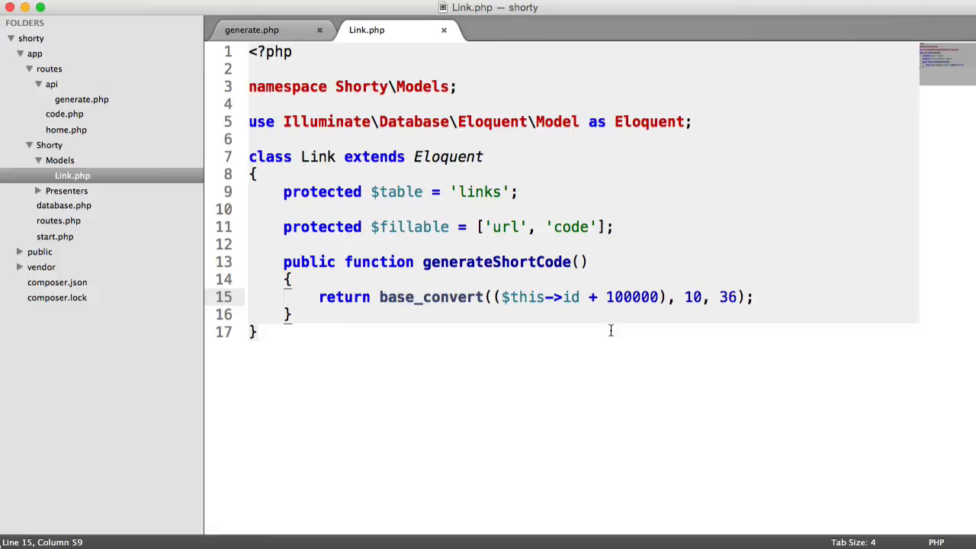
pyautogui.doubleClick(617, 296)
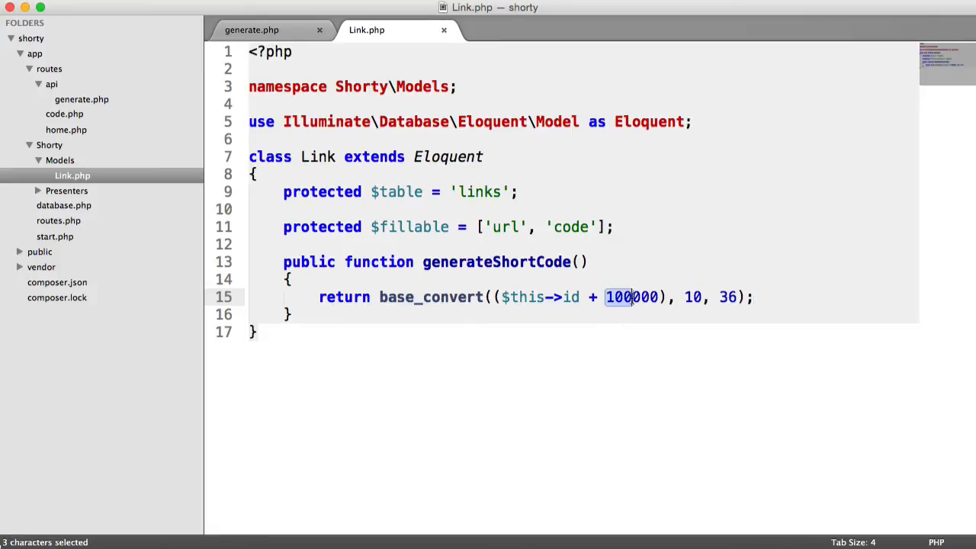
pyautogui.click(820, 308)
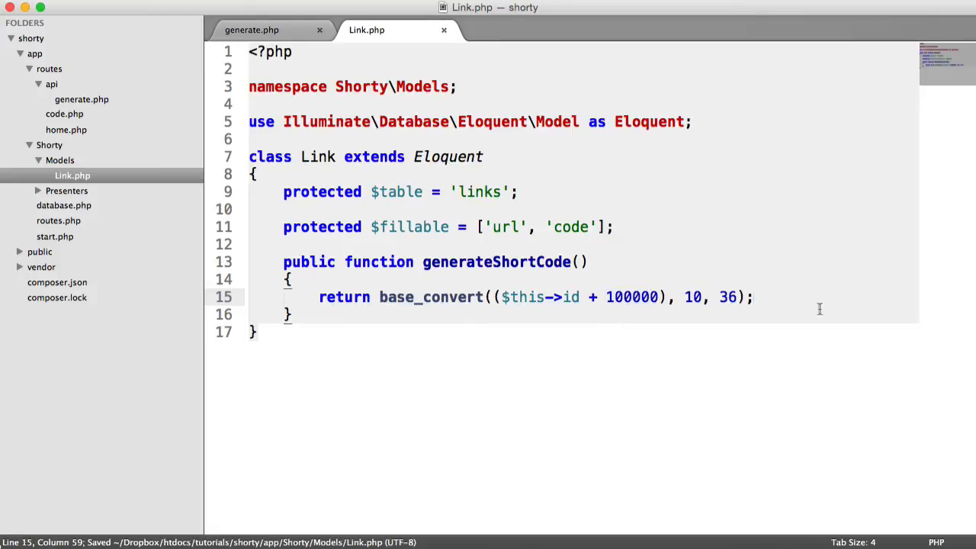
pyautogui.moveTo(646, 308)
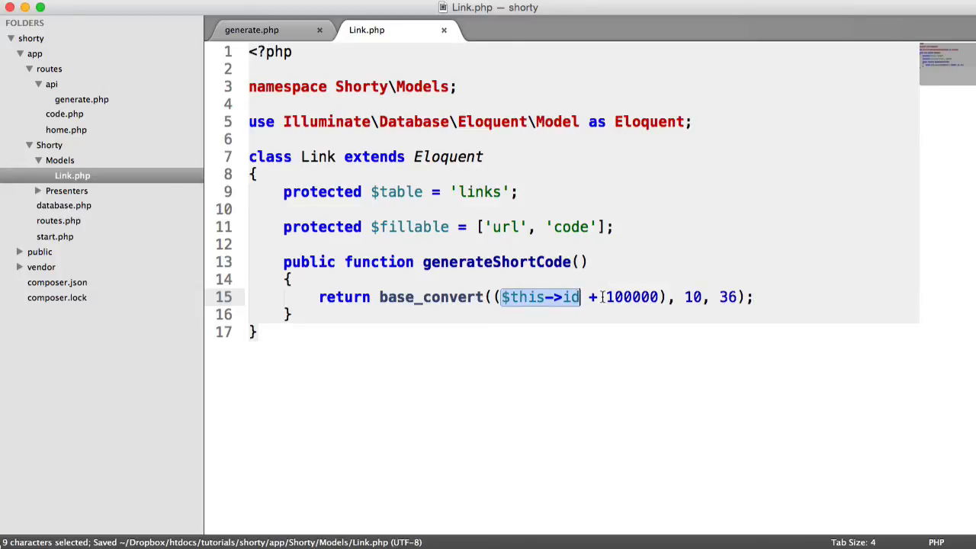
pyautogui.click(604, 296)
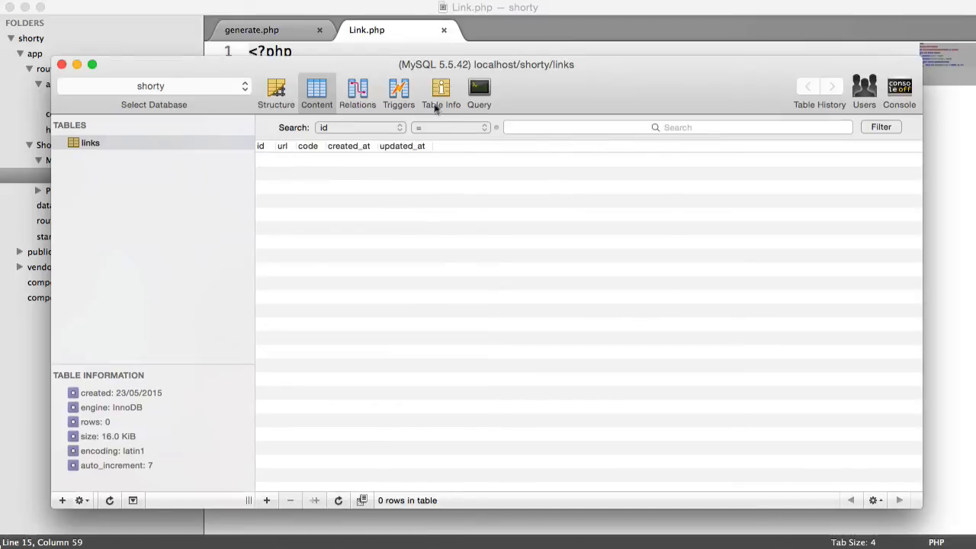
pyautogui.click(555, 87)
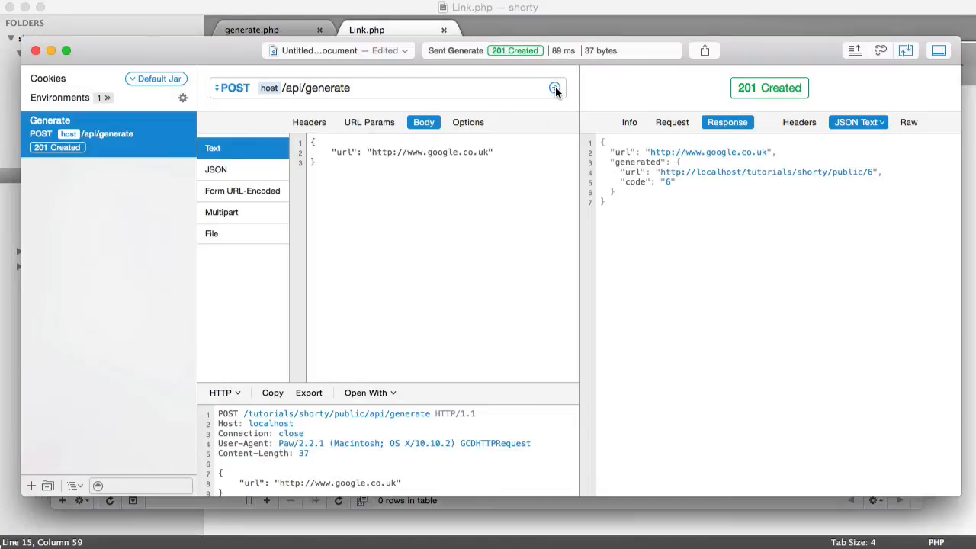
pyautogui.click(554, 87)
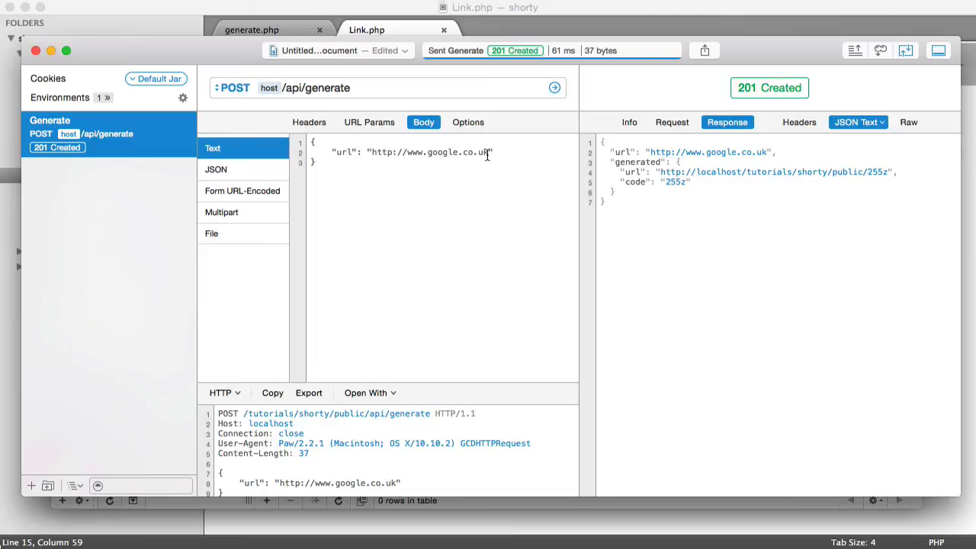
pyautogui.write('http://codecours')
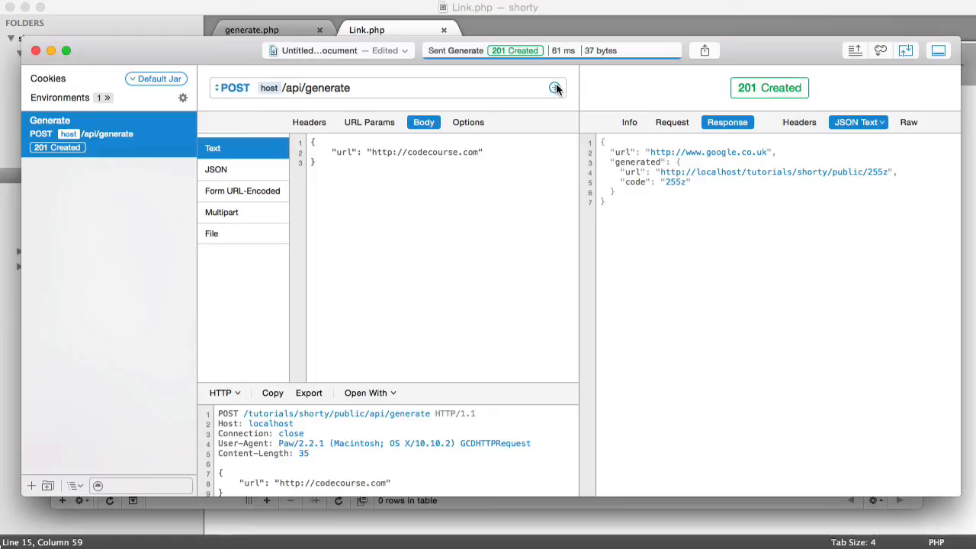
pyautogui.click(555, 87)
pyautogui.write('g')
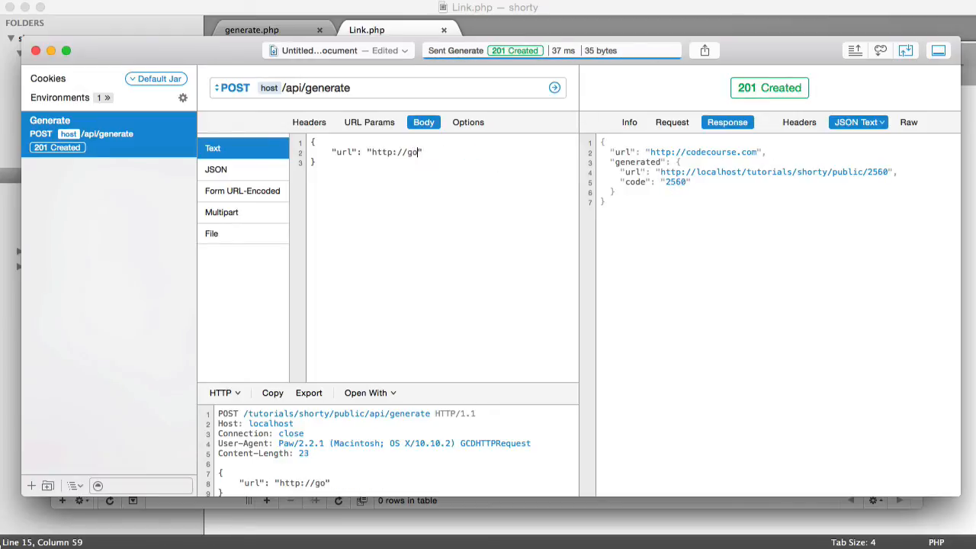
pyautogui.click(555, 87)
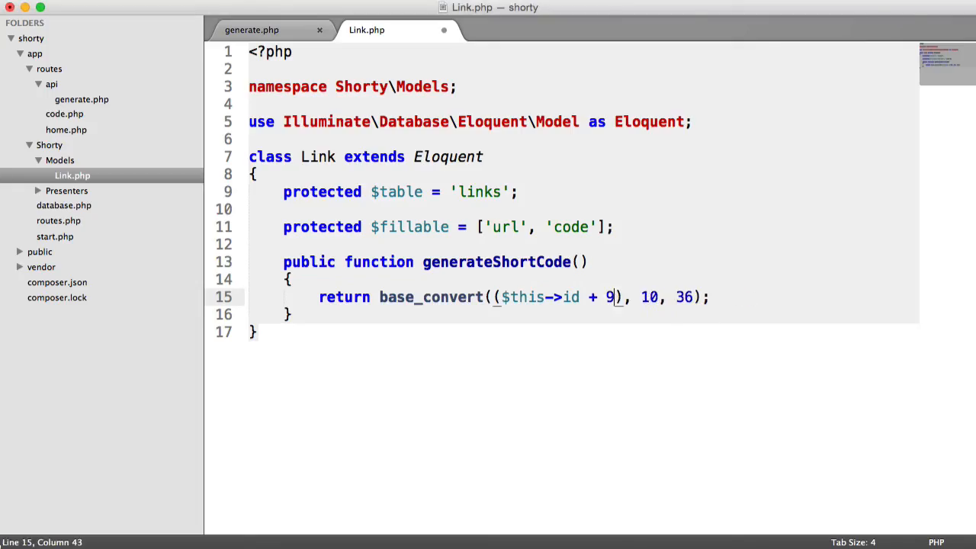
# Generate a google.co.uk link with code 2561, then point the body at a duckduckgo URL.
pyautogui.write('999999')
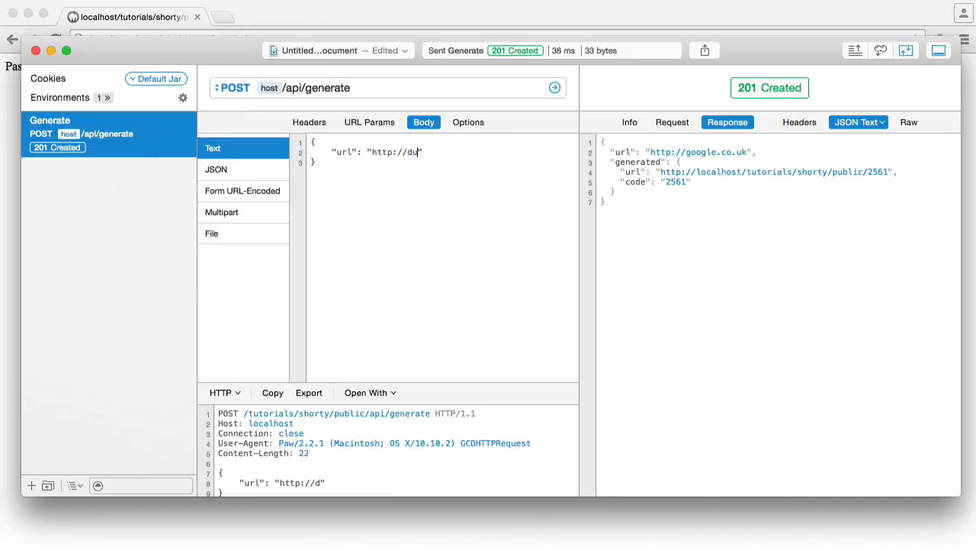
pyautogui.write('ckduckgo.co')
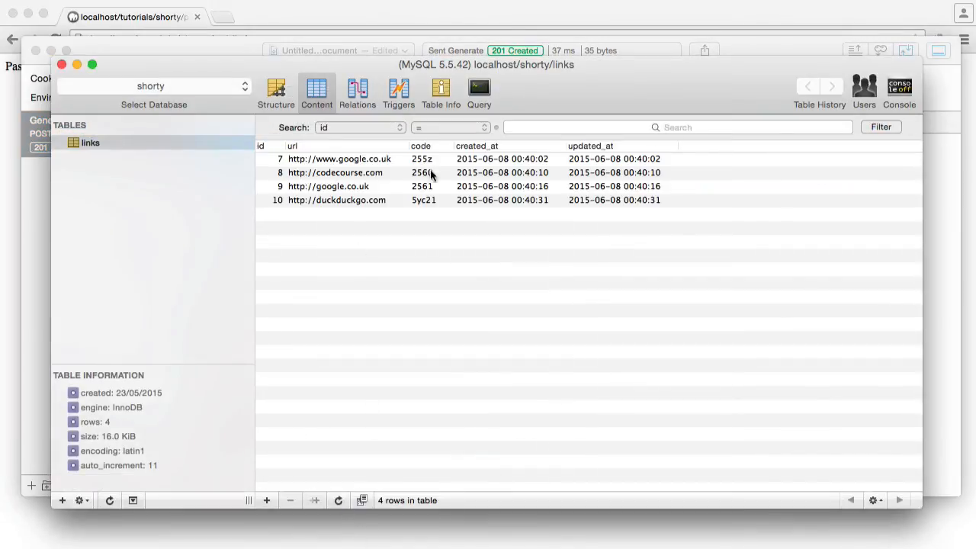
pyautogui.moveTo(283, 172)
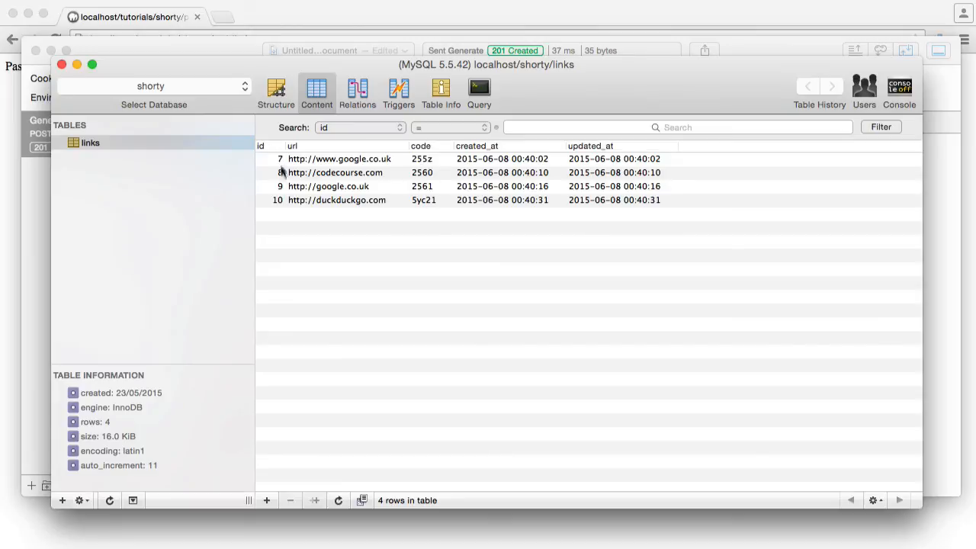
pyautogui.moveTo(408, 284)
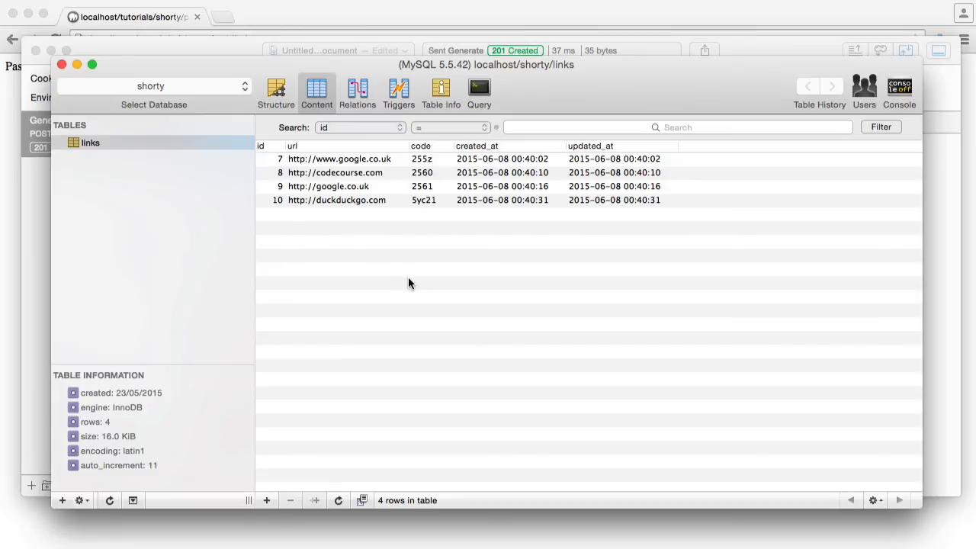
pyautogui.moveTo(424, 284)
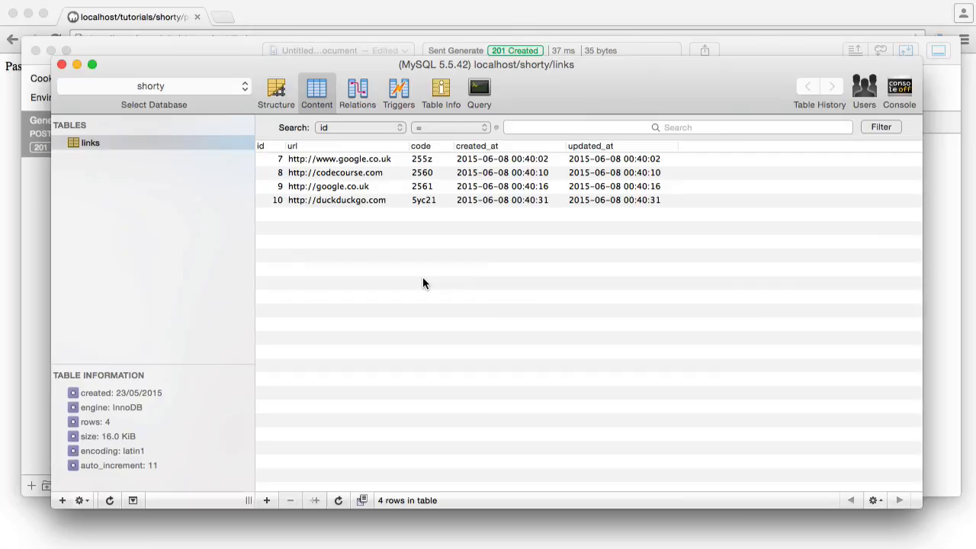
pyautogui.moveTo(427, 211)
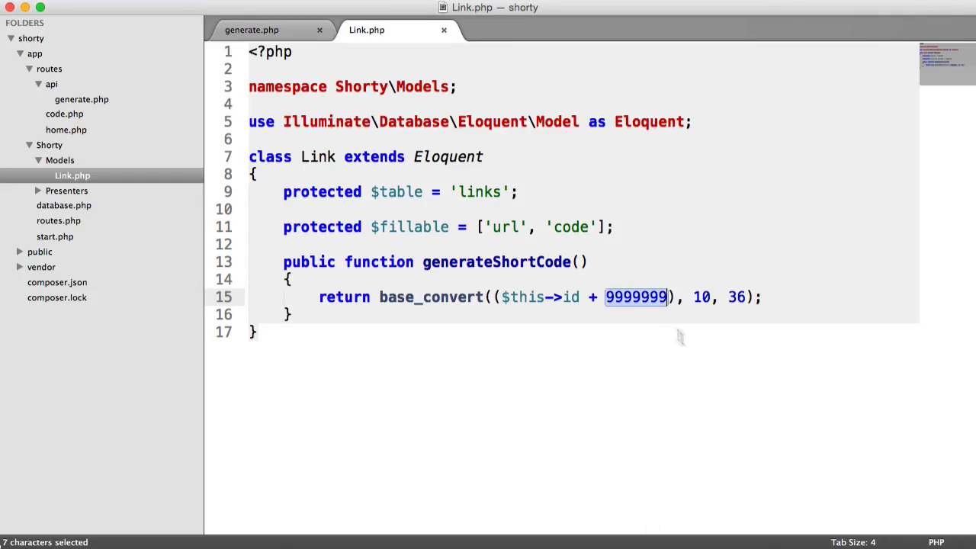
# Restore the generateShortCode id offset to 100000 in Link.php and save.
pyautogui.write('100000')
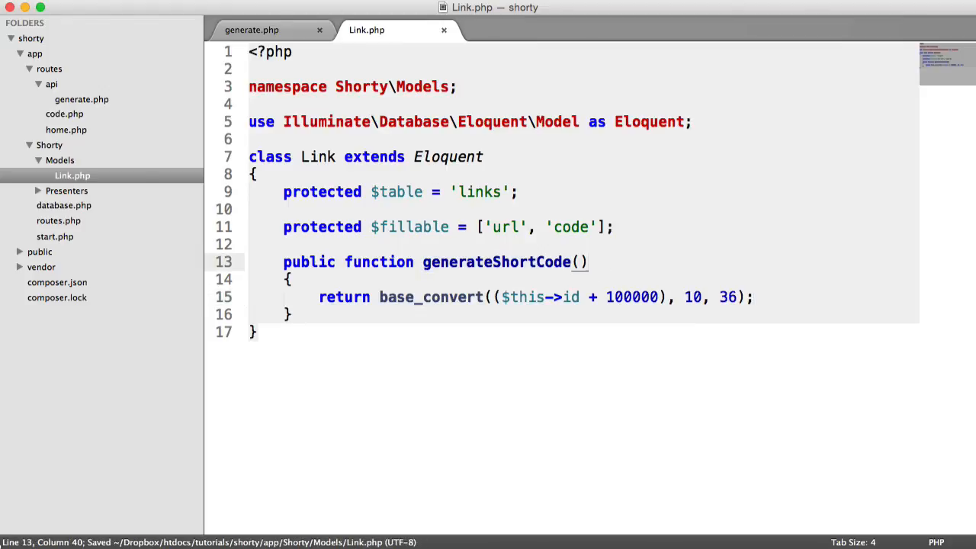
pyautogui.click(251, 31)
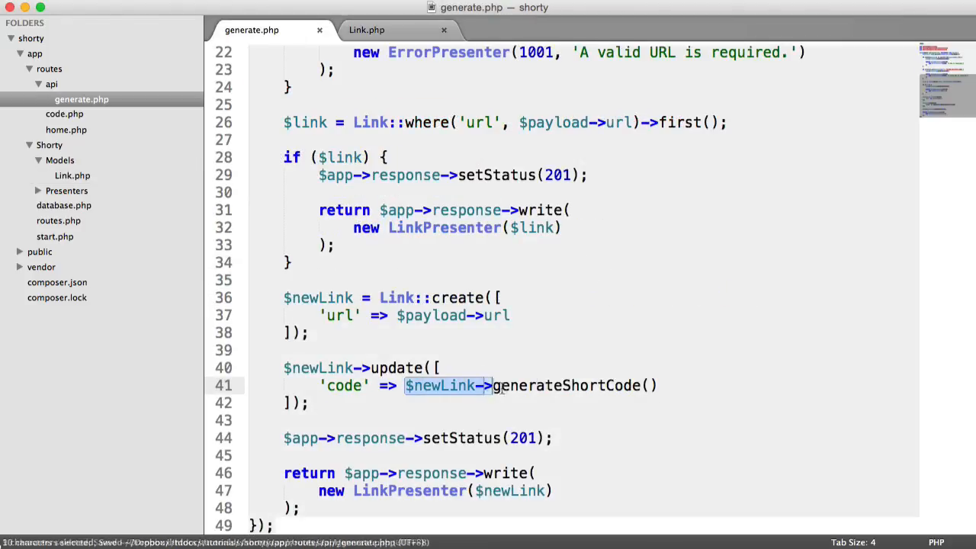
pyautogui.click(366, 31)
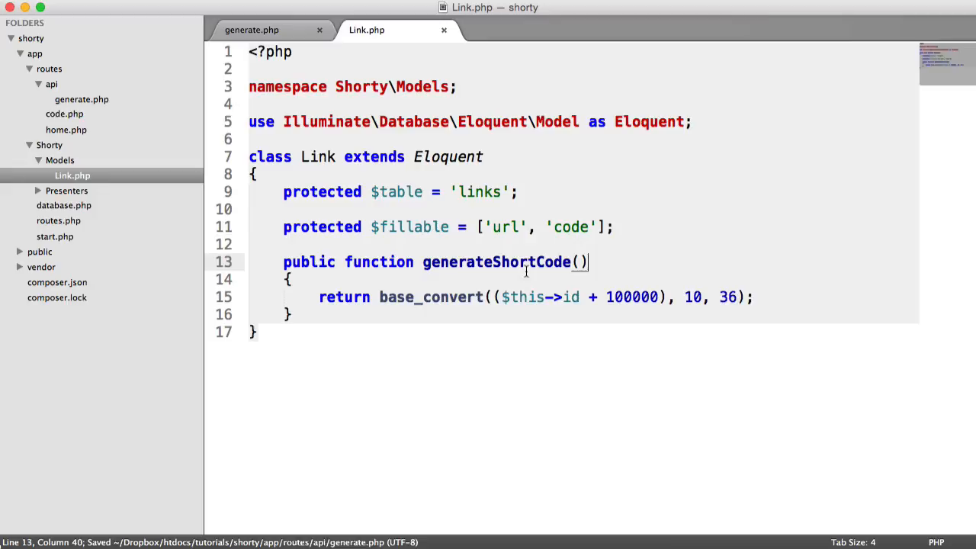
pyautogui.doubleClick(631, 296)
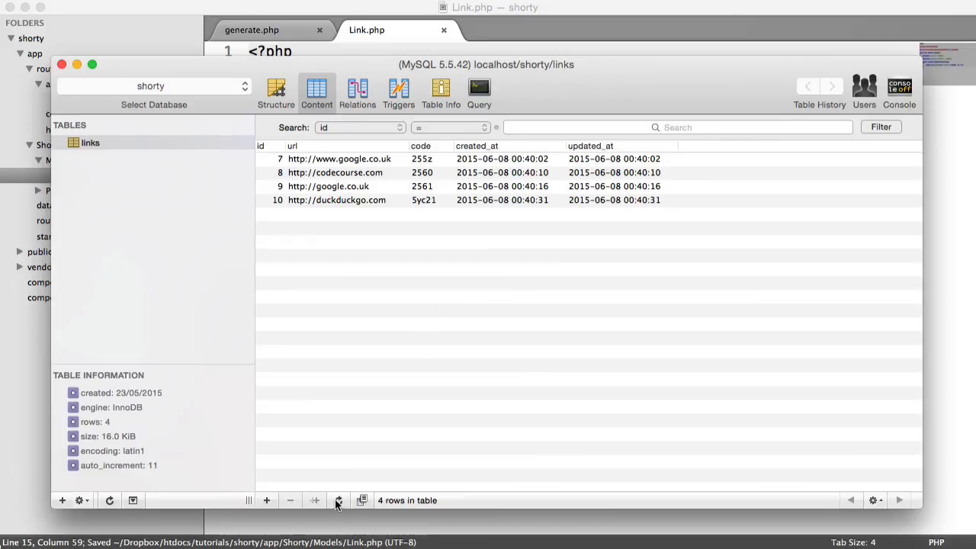
pyautogui.moveTo(530, 338)
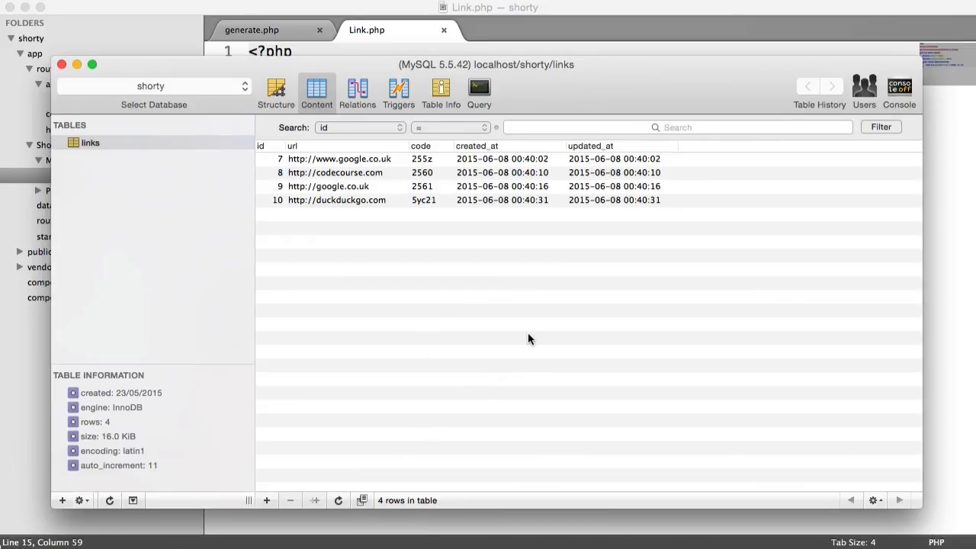